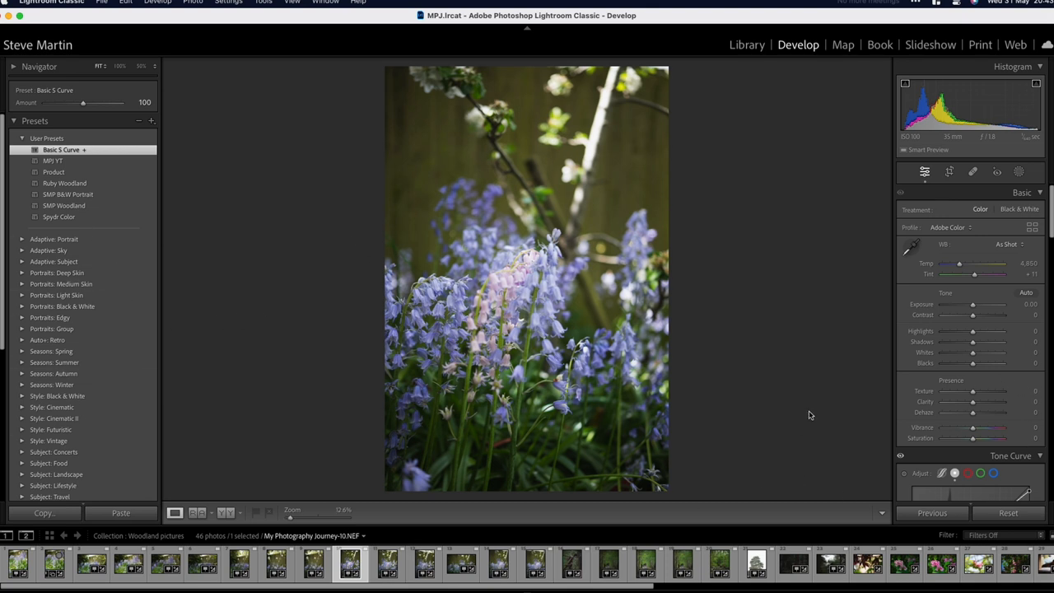
Cycle the lights from Dim to Lights Out so only the bluebell photo stays visible
key(l)
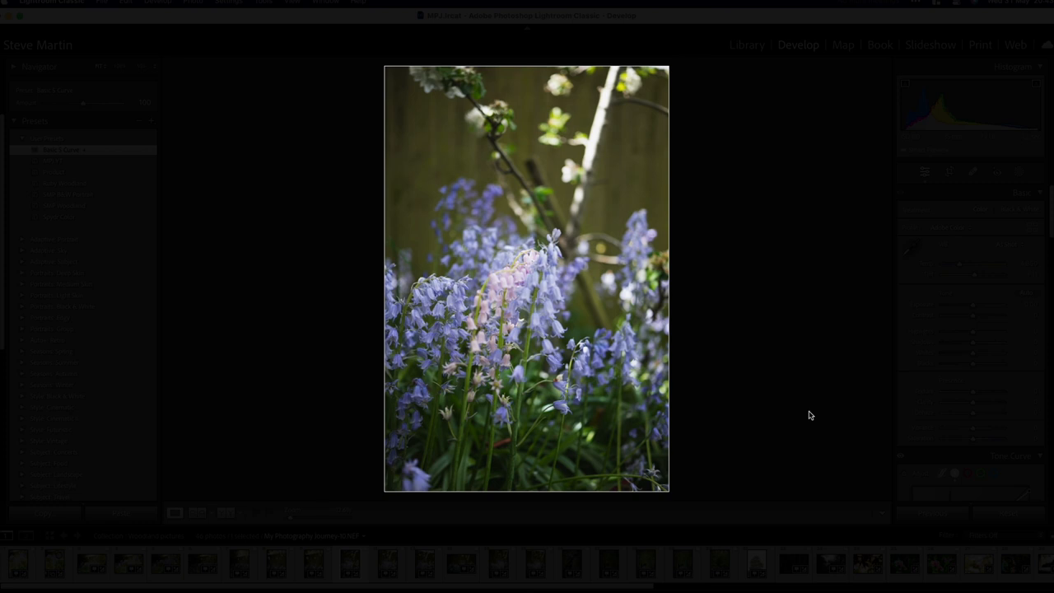
key(L)
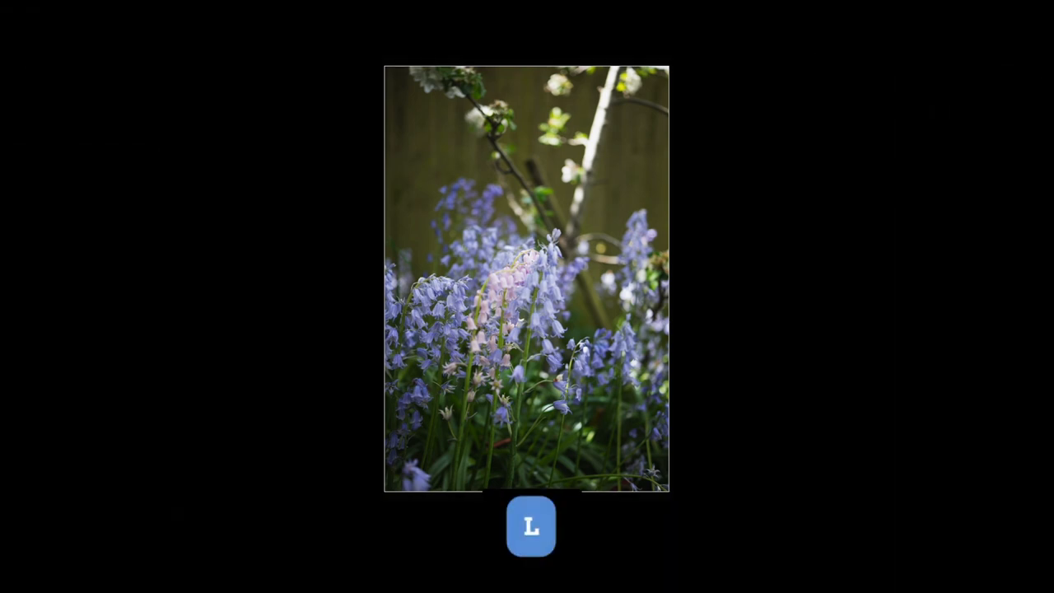